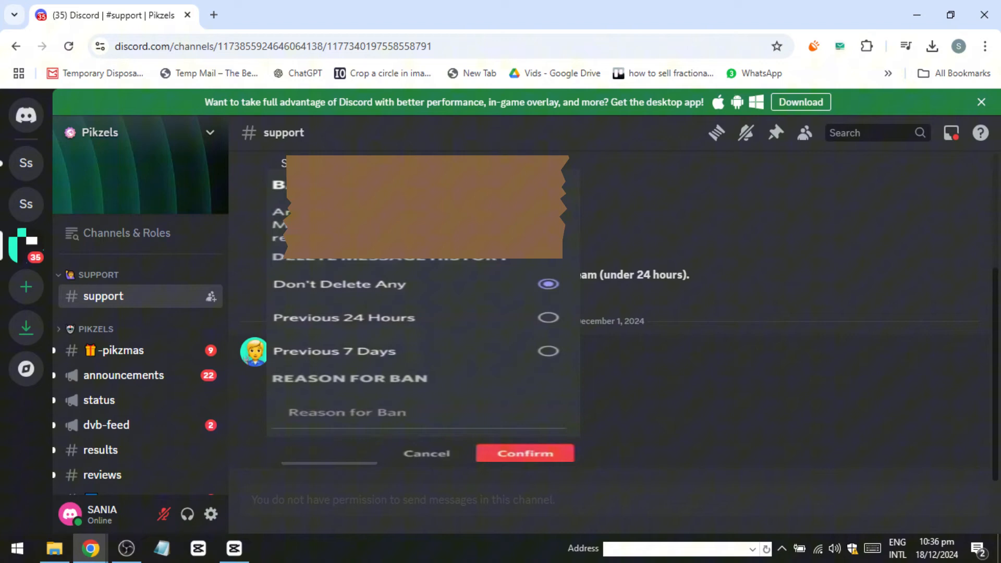
# Step: Open the Add a Server choices from the + icon in the server list
pyautogui.click(26, 286)
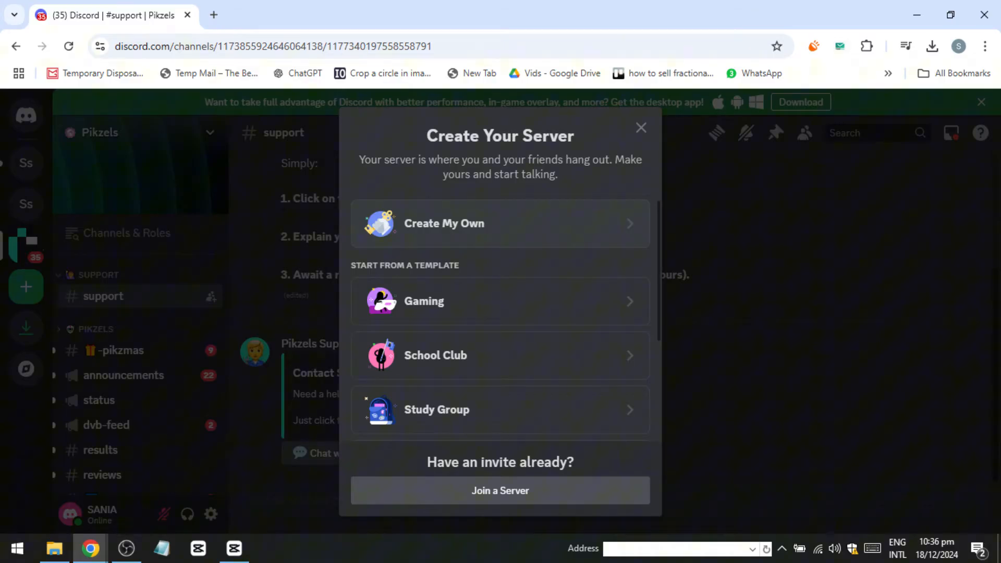
# Step: Try joining with the discord.gg invite link, see 'Unable to accept invite', and close the dialog
pyautogui.click(499, 490)
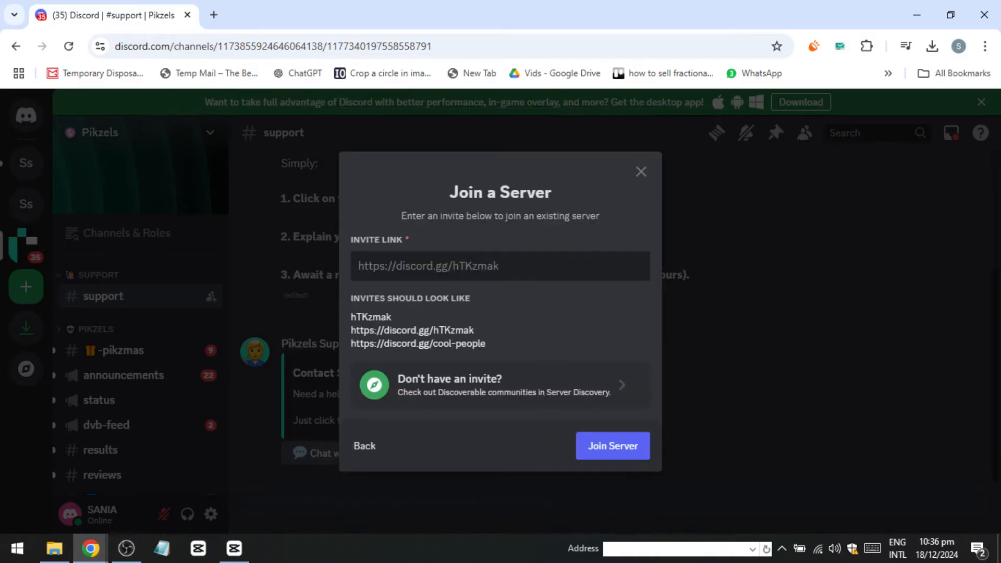
pyautogui.click(611, 445)
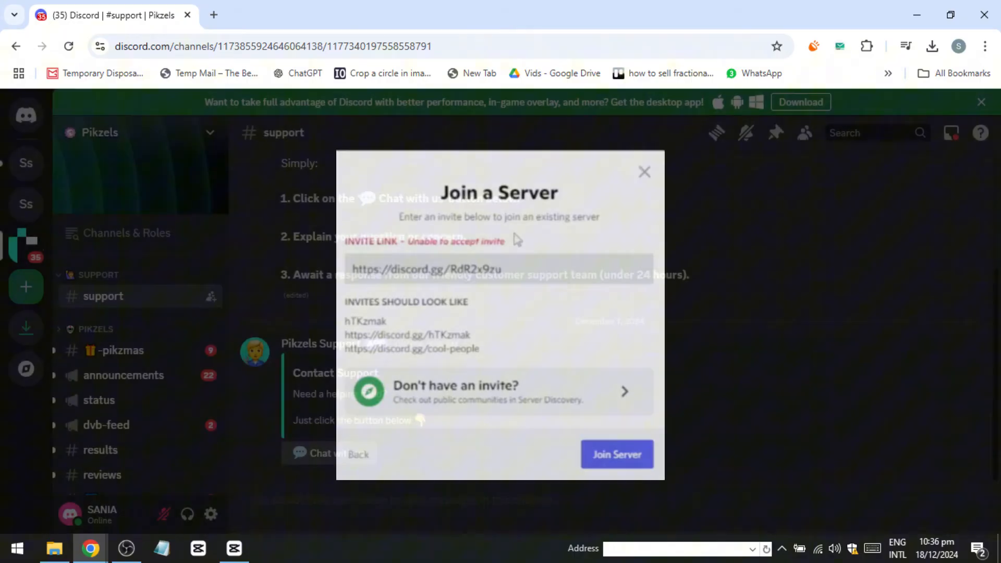
pyautogui.click(644, 171)
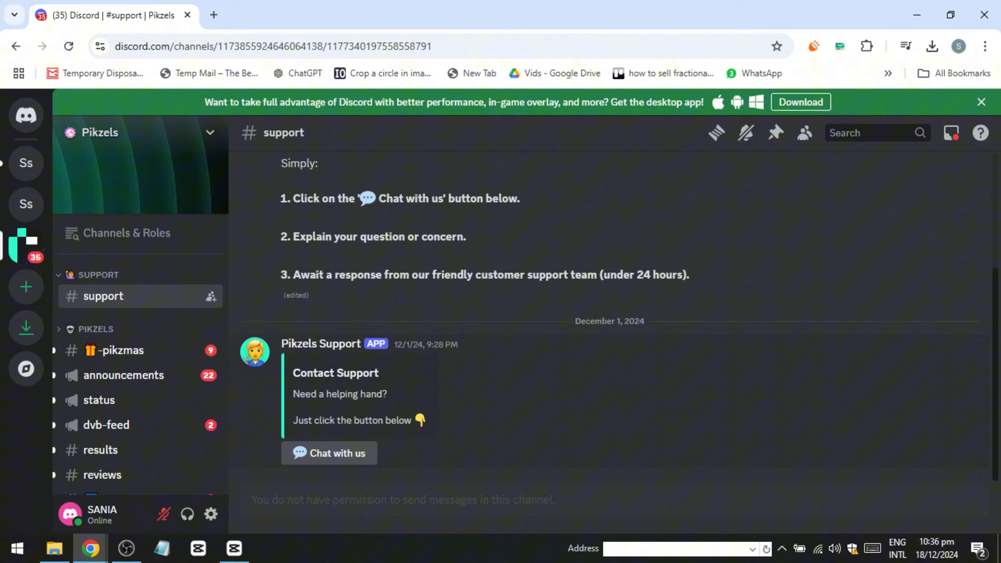
# Step: Reopen the empty Join a Server invite form for another attempt
pyautogui.click(26, 287)
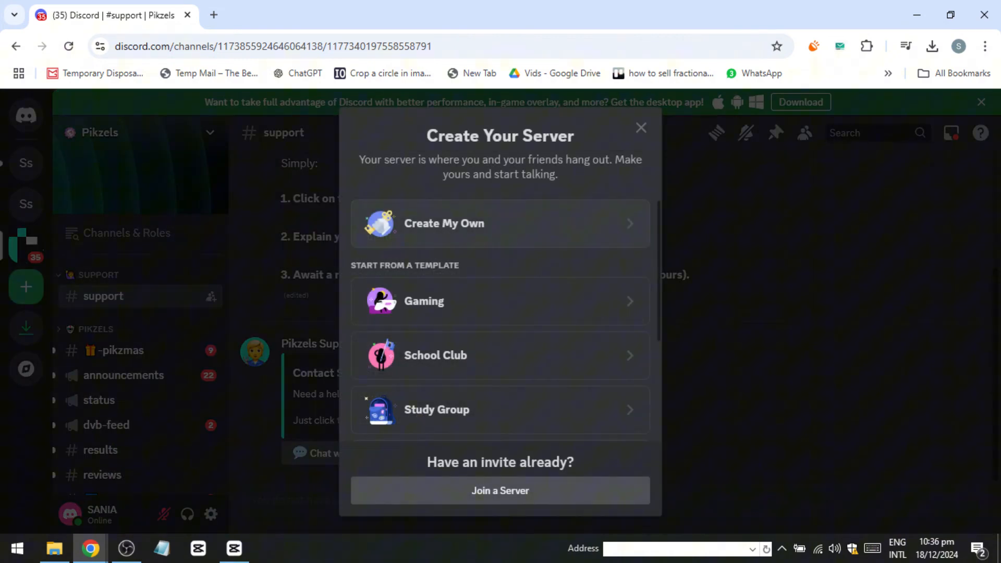
pyautogui.click(499, 490)
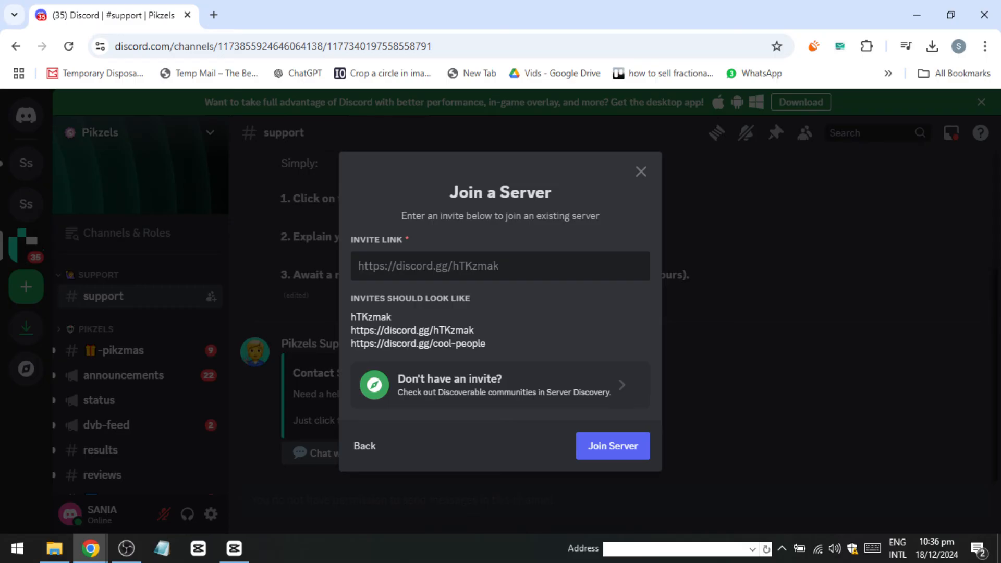